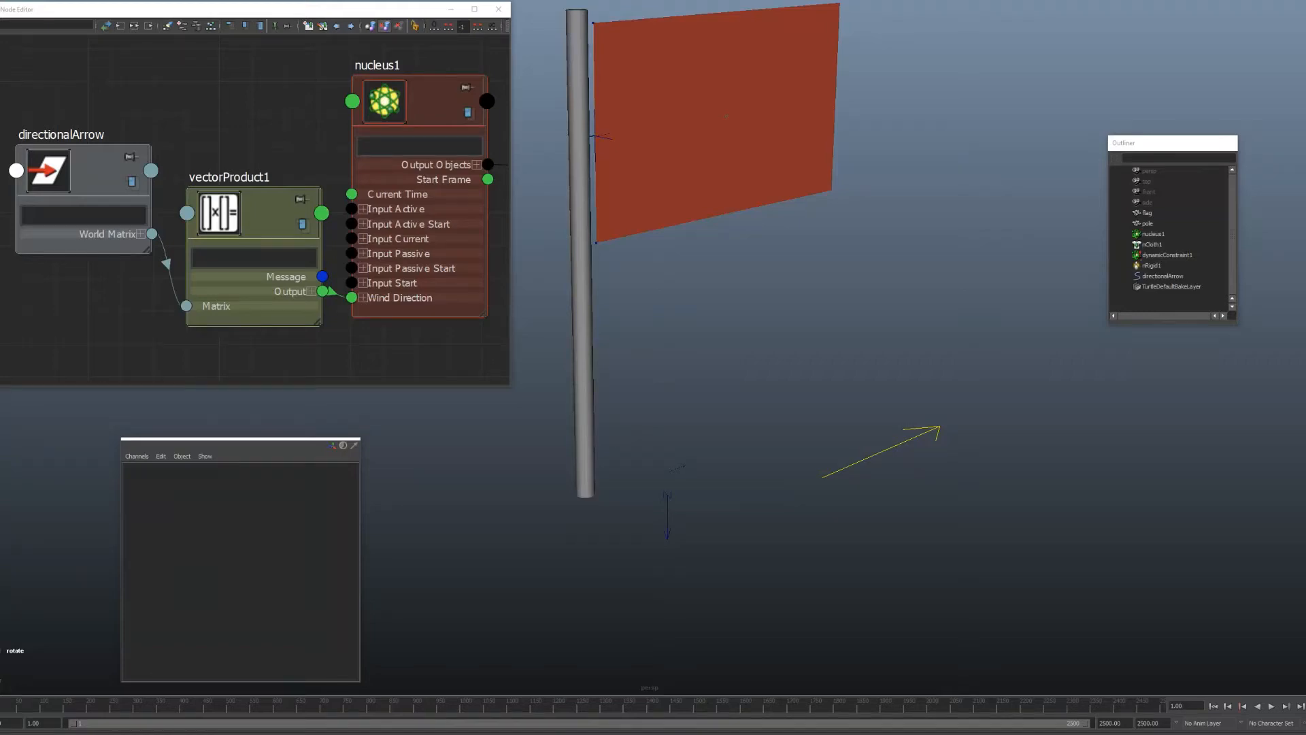
mouse_move(186, 279)
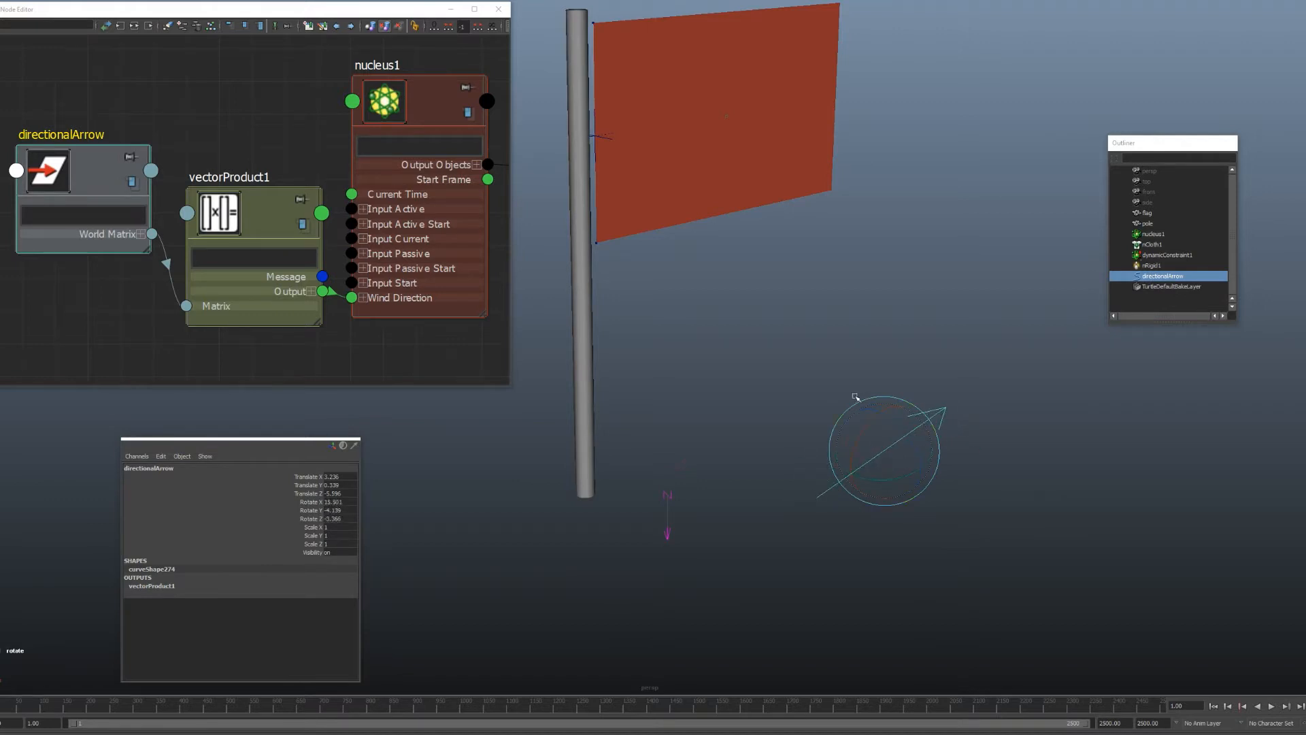
Show nucleus1's attributes with Wind Direction X, Y, Z marked as driven by a connection.
double_click(381, 100)
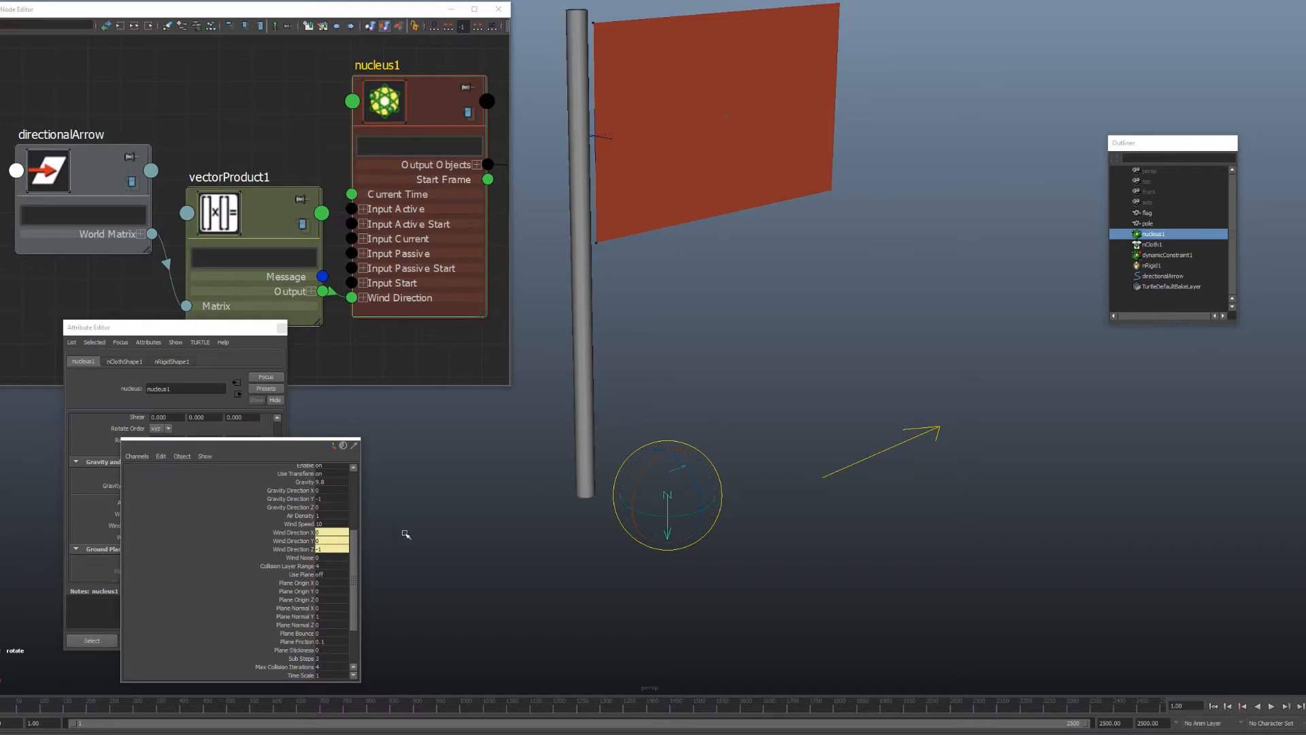
mouse_move(298, 541)
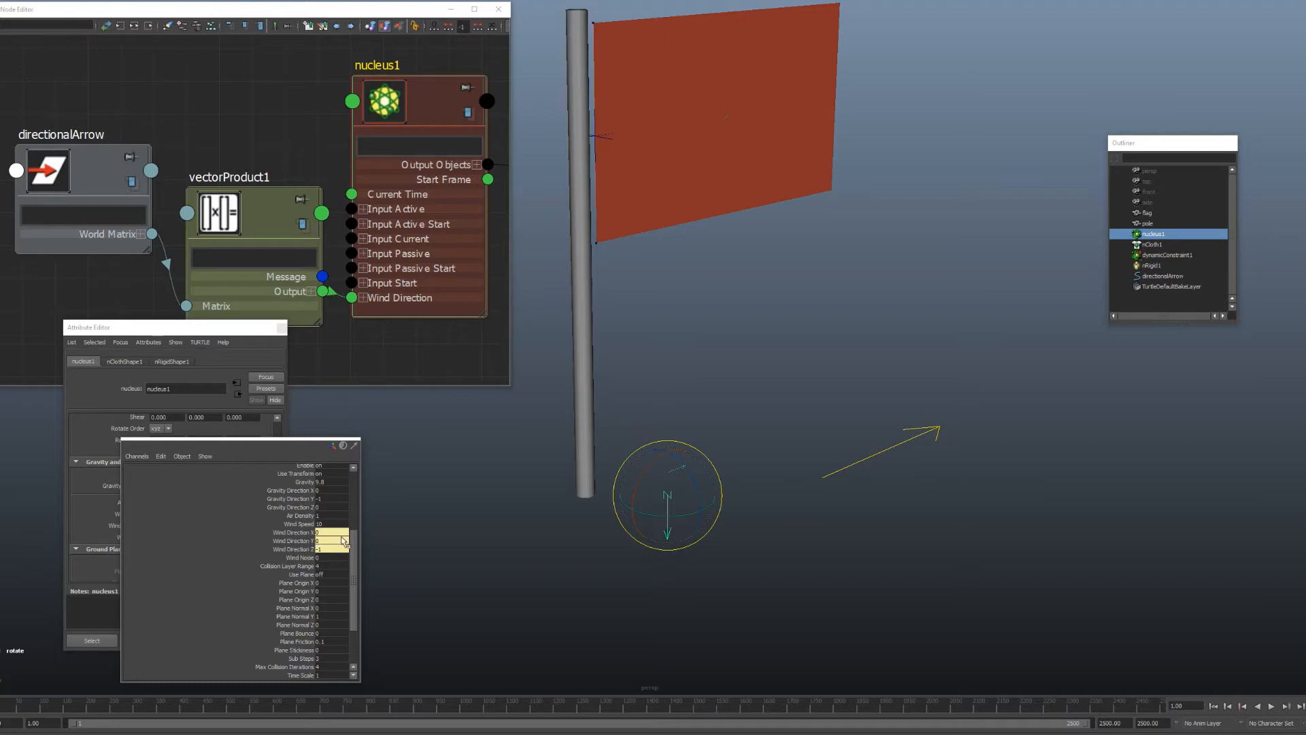
mouse_move(325, 559)
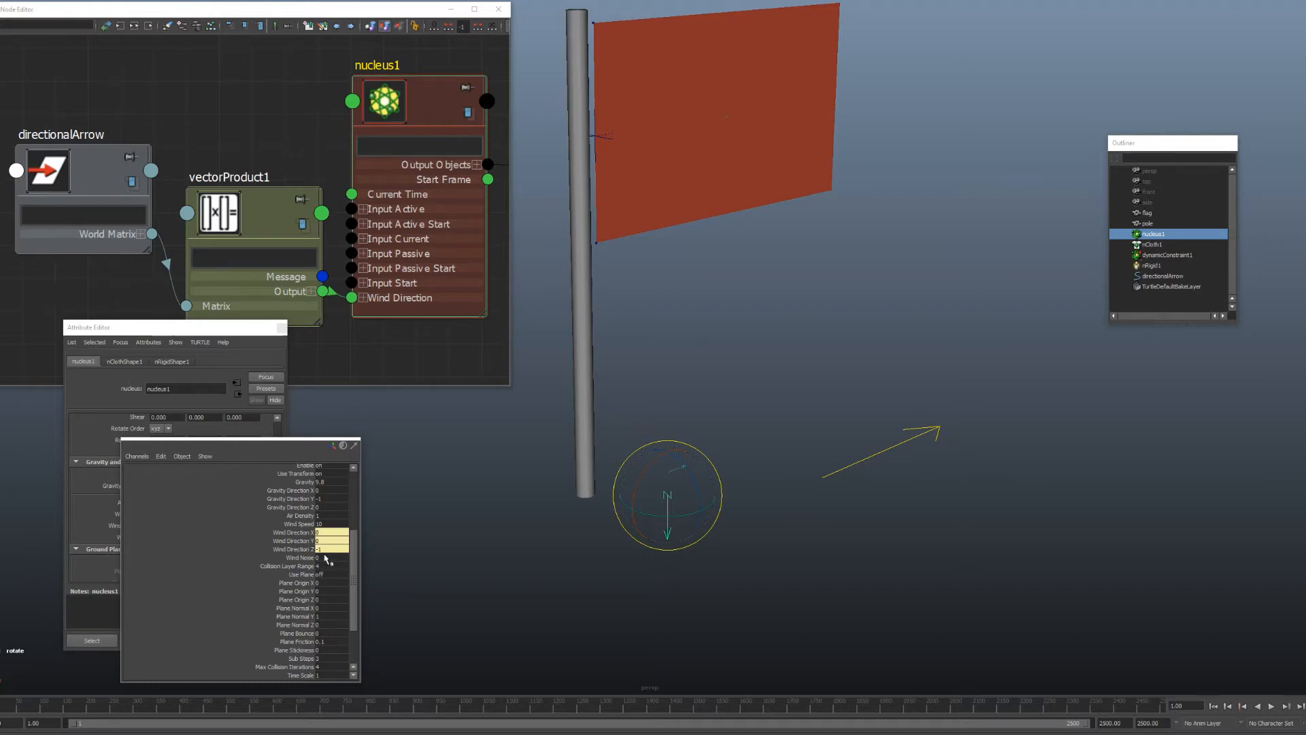
mouse_move(439, 519)
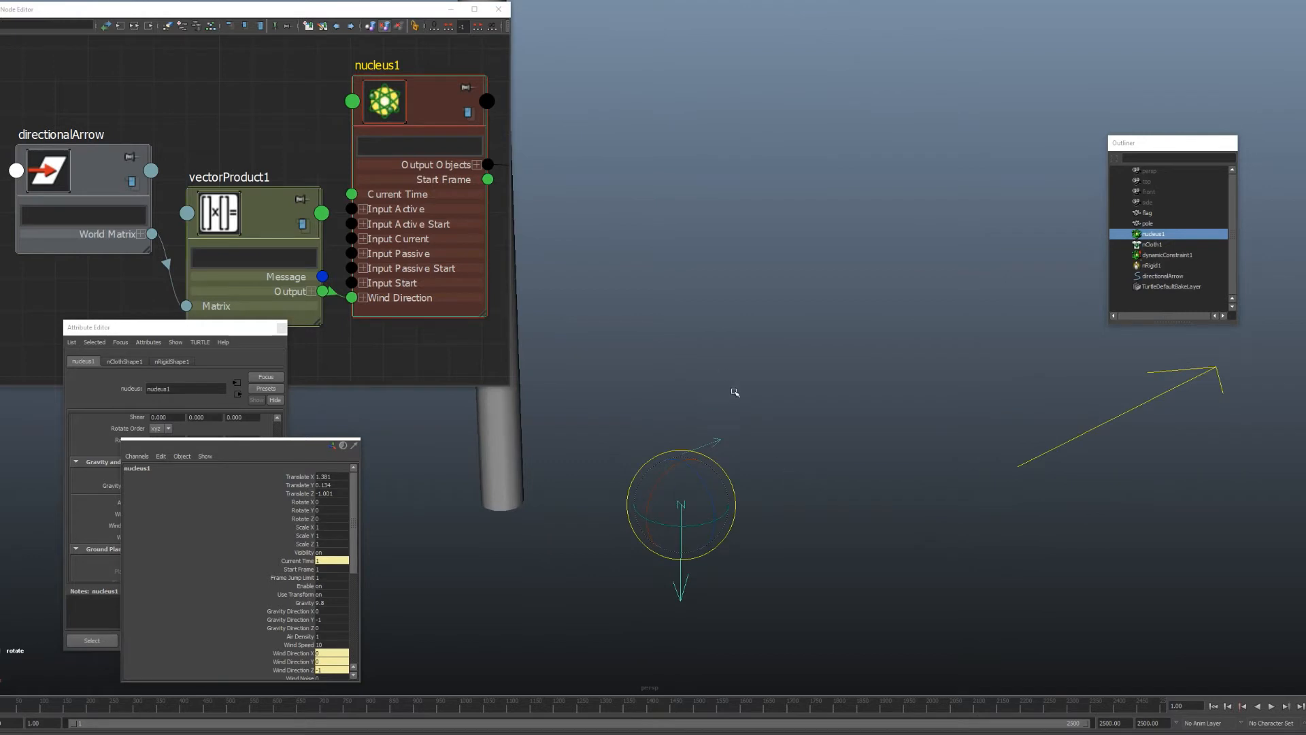
mouse_move(734, 362)
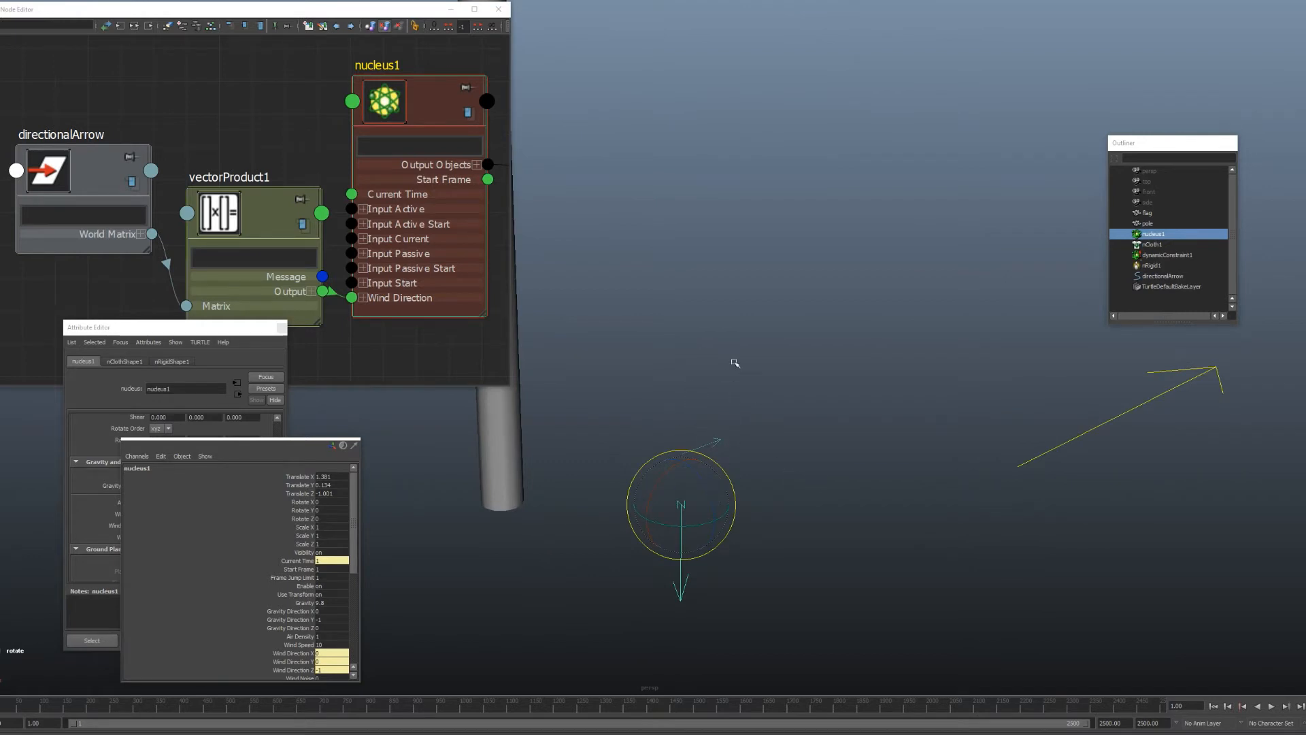
mouse_move(749, 460)
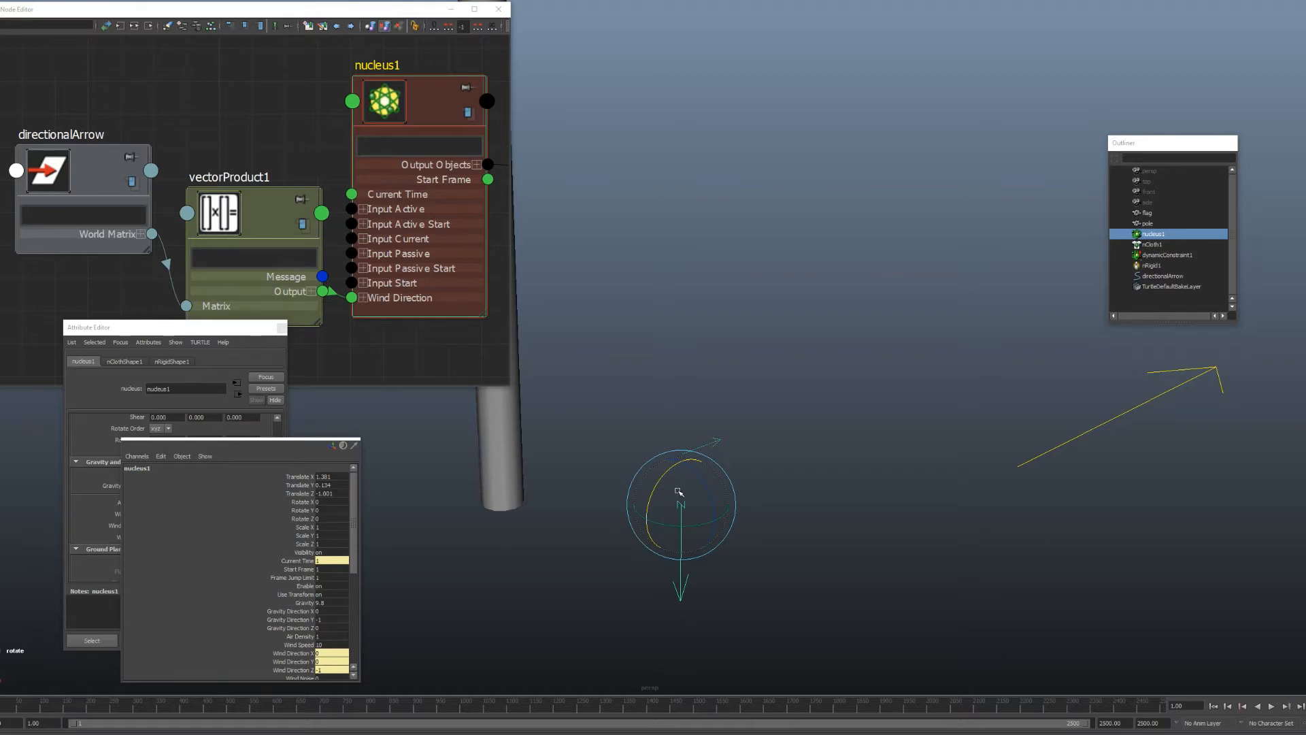
mouse_move(240, 237)
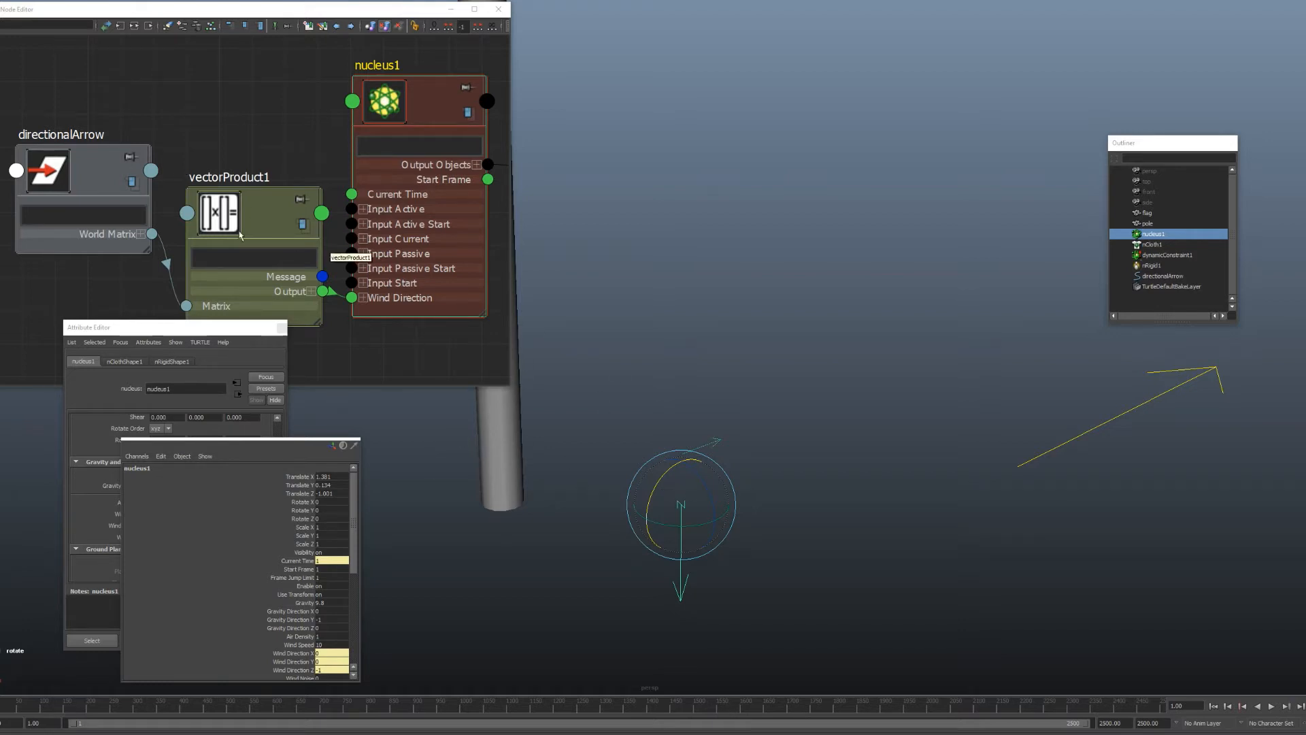
mouse_move(1038, 433)
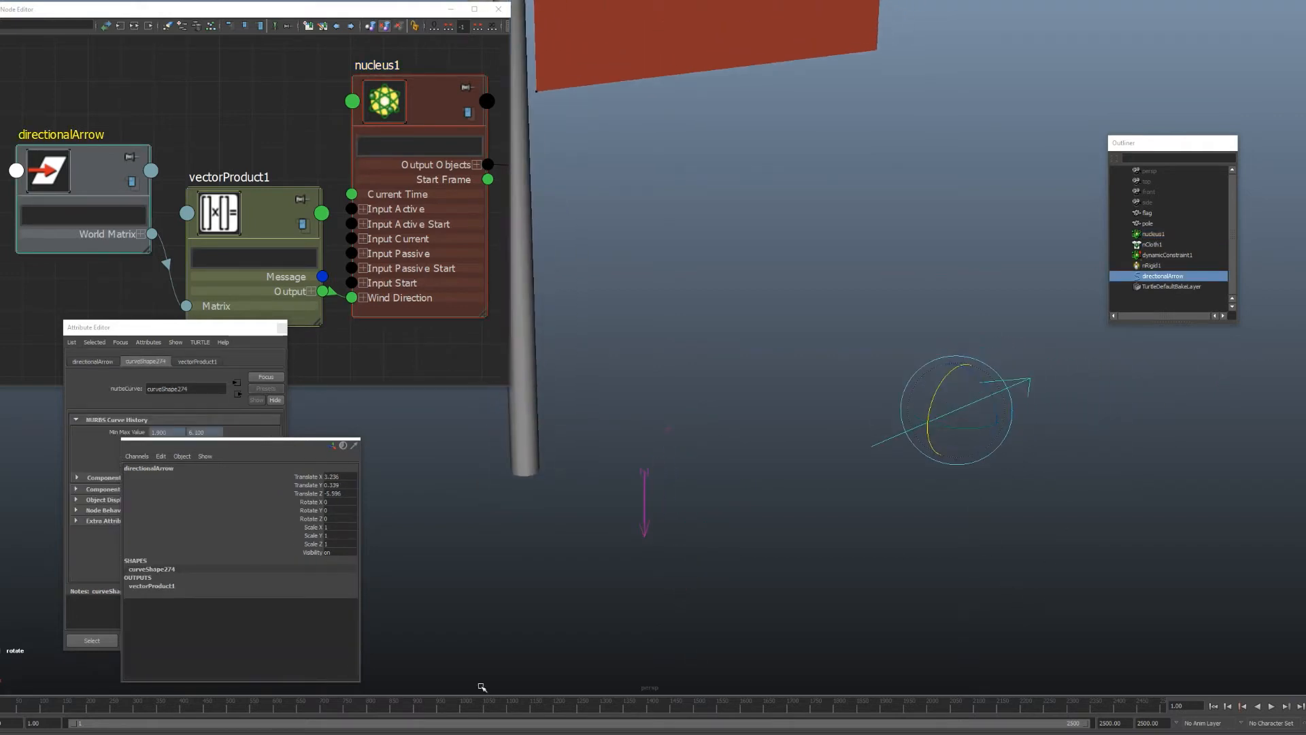
mouse_move(79, 706)
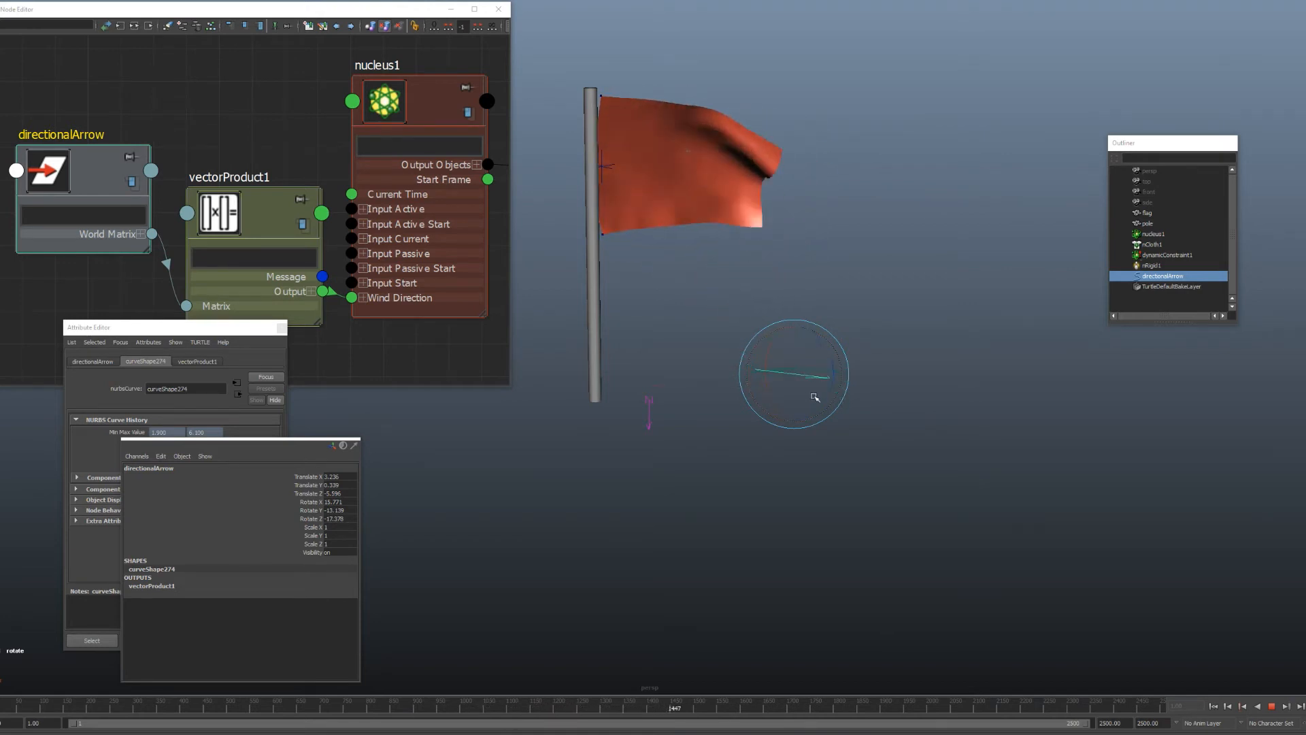
Pause playback of the nCloth flag blowing along the directionalArrow's wind.
left_click(1267, 706)
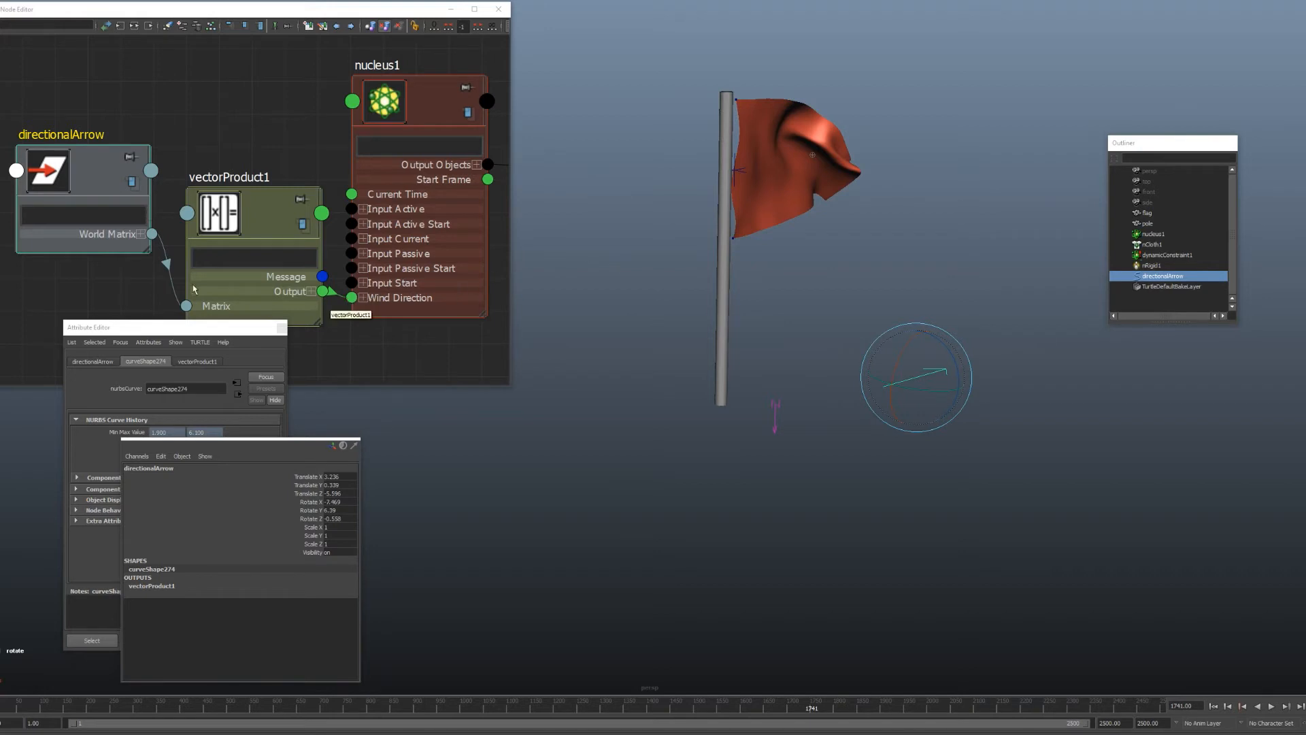
mouse_move(541, 248)
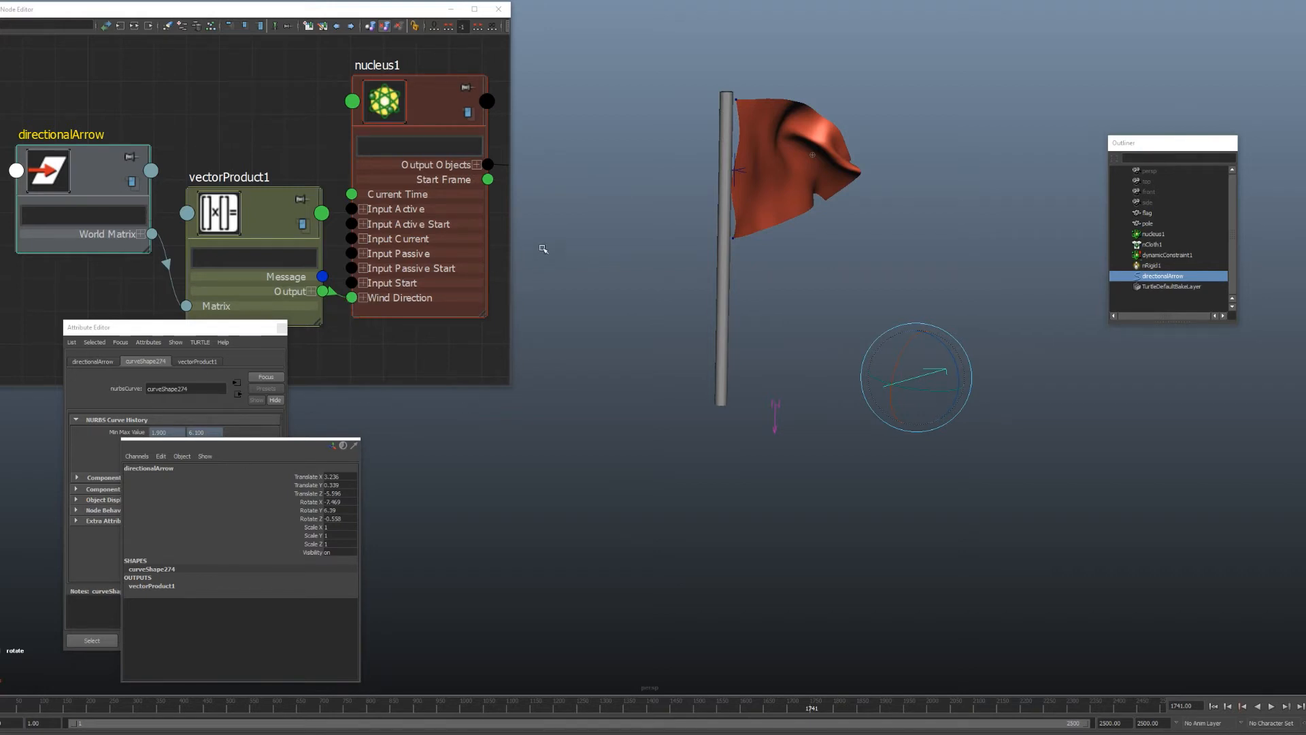
mouse_move(510, 376)
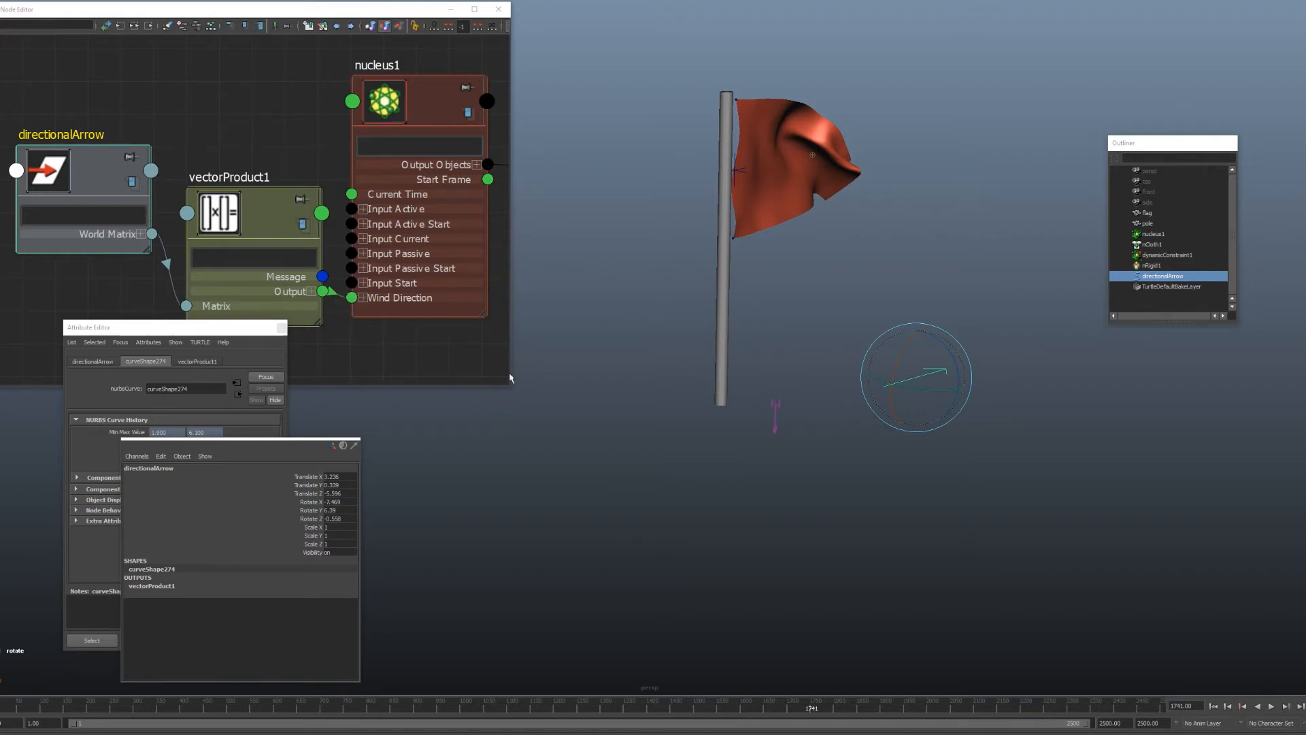
mouse_move(687, 365)
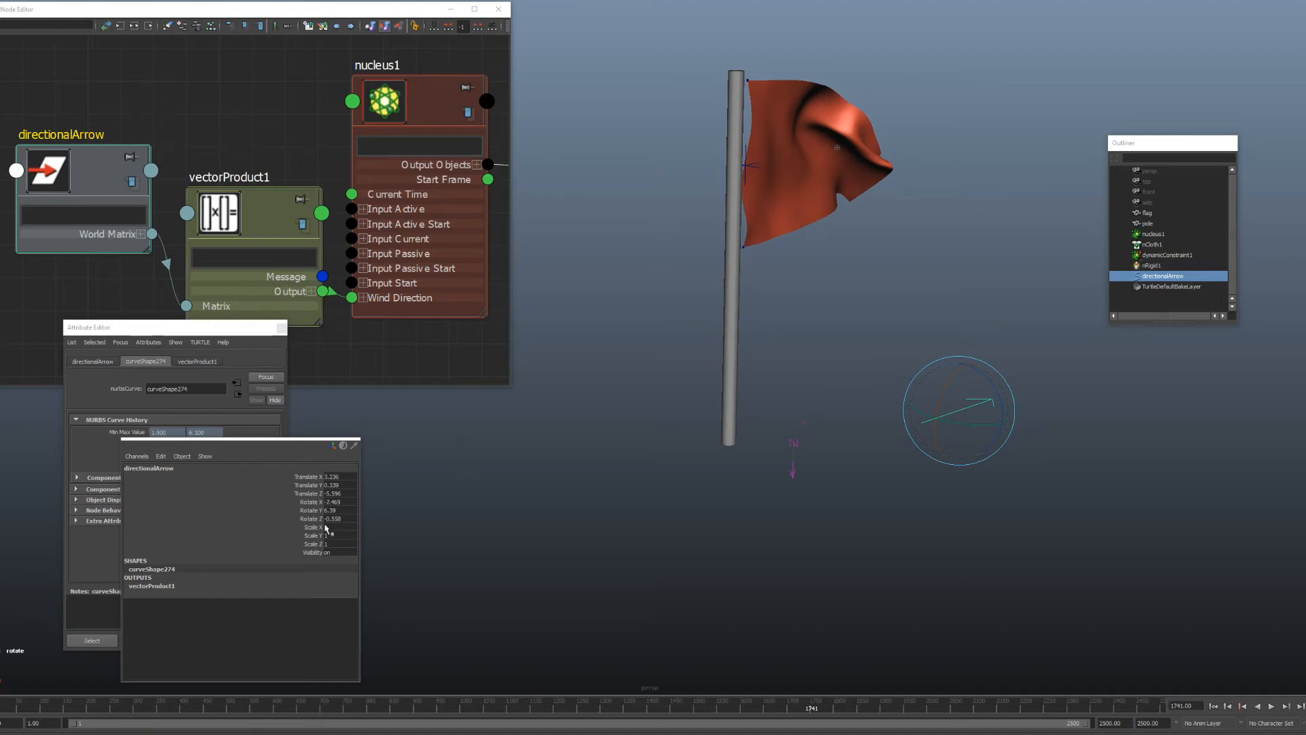
mouse_move(404, 247)
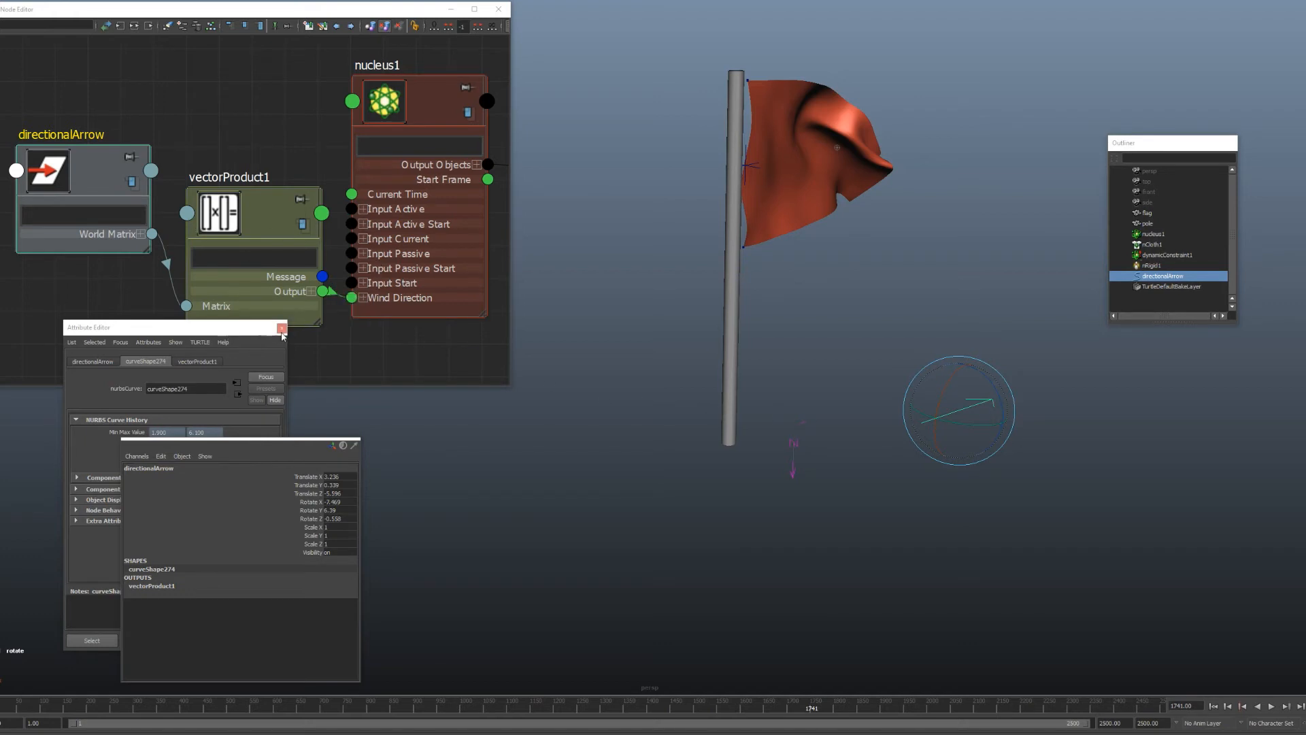
Browse the utility node types, then close the Create Node window leaving vectorProduct1 wired in place.
left_click(280, 327)
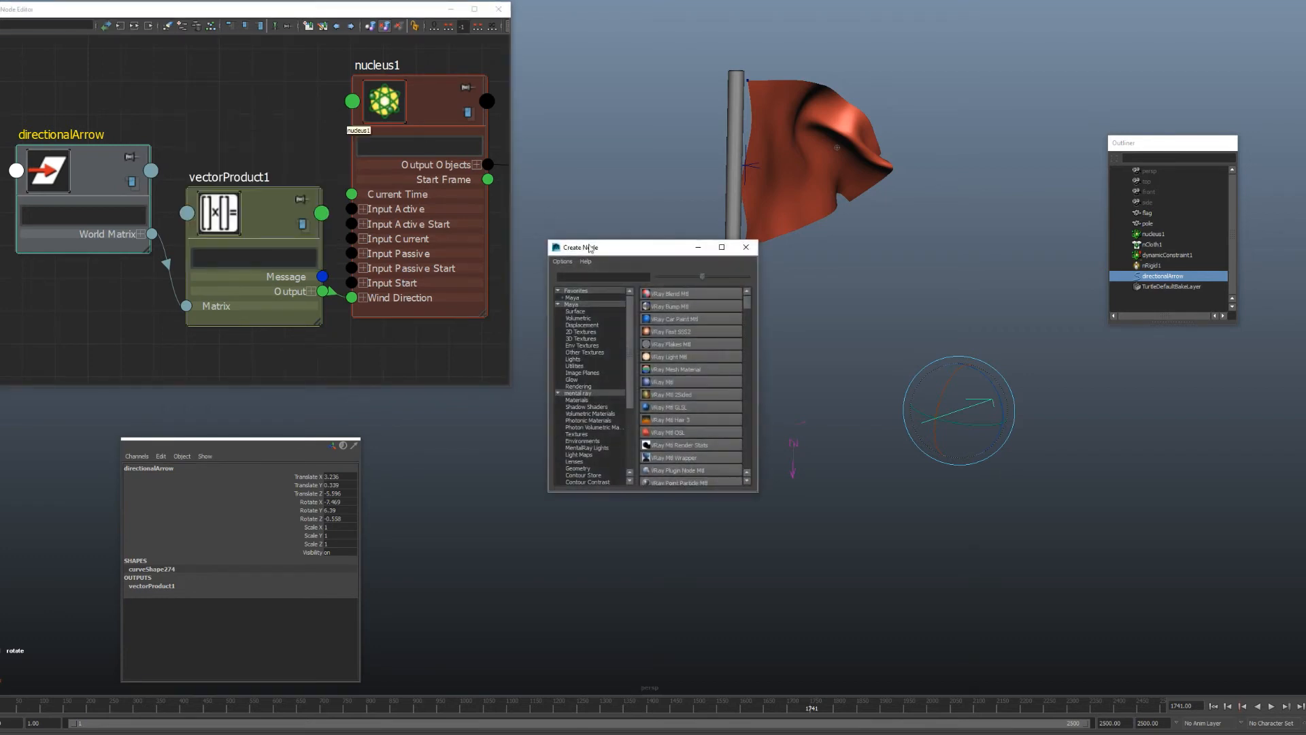
left_click(574, 364)
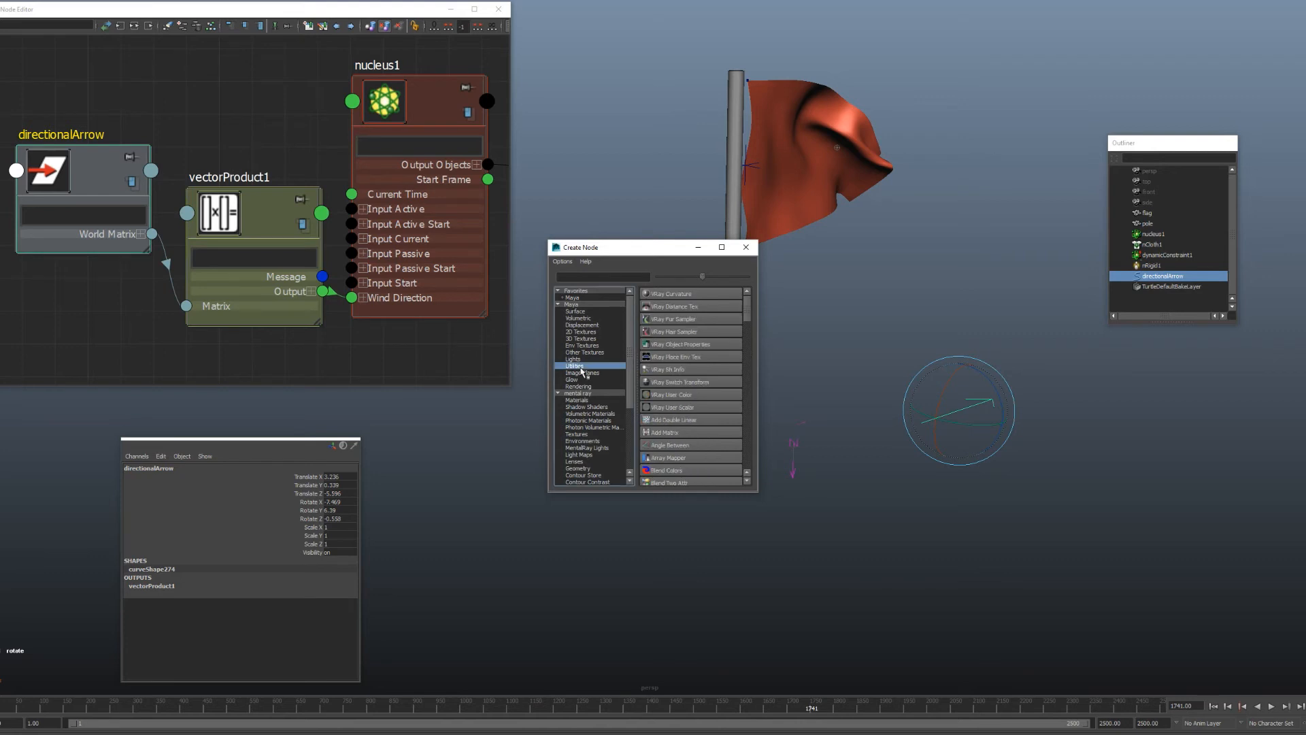
scroll("down", 3)
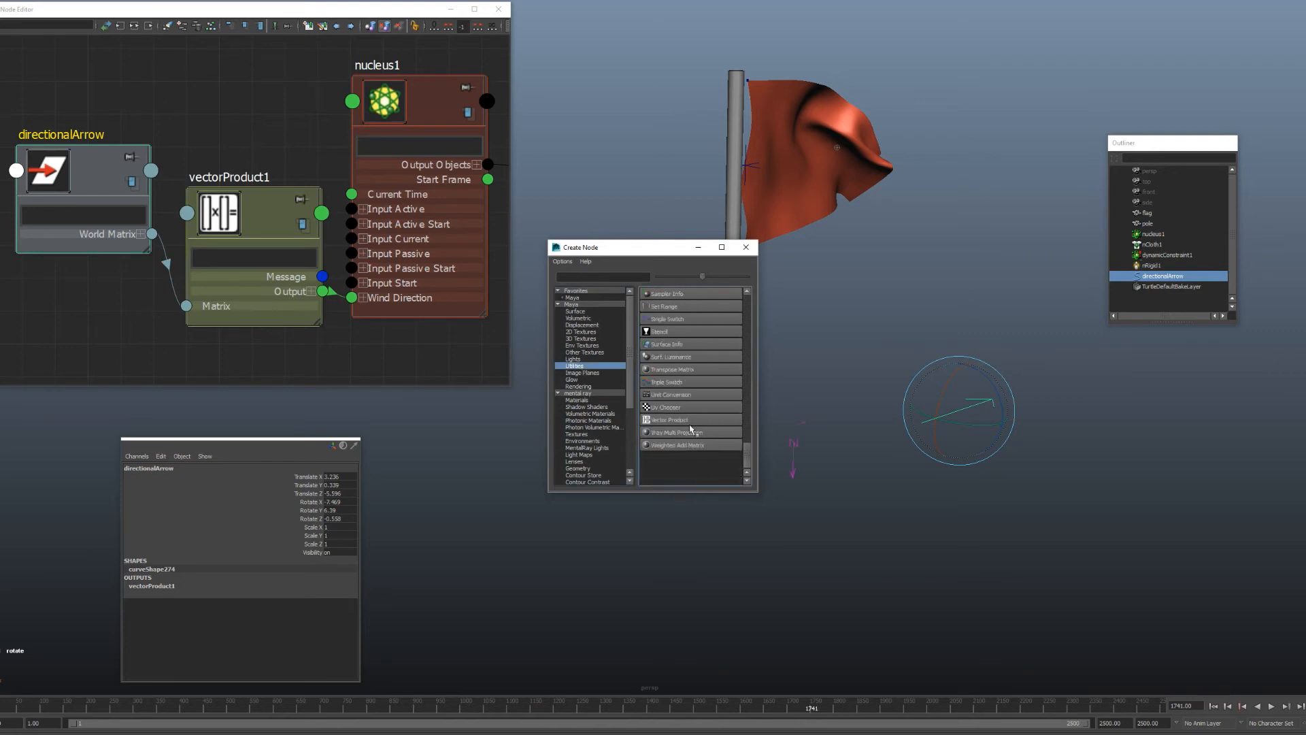
mouse_move(745, 247)
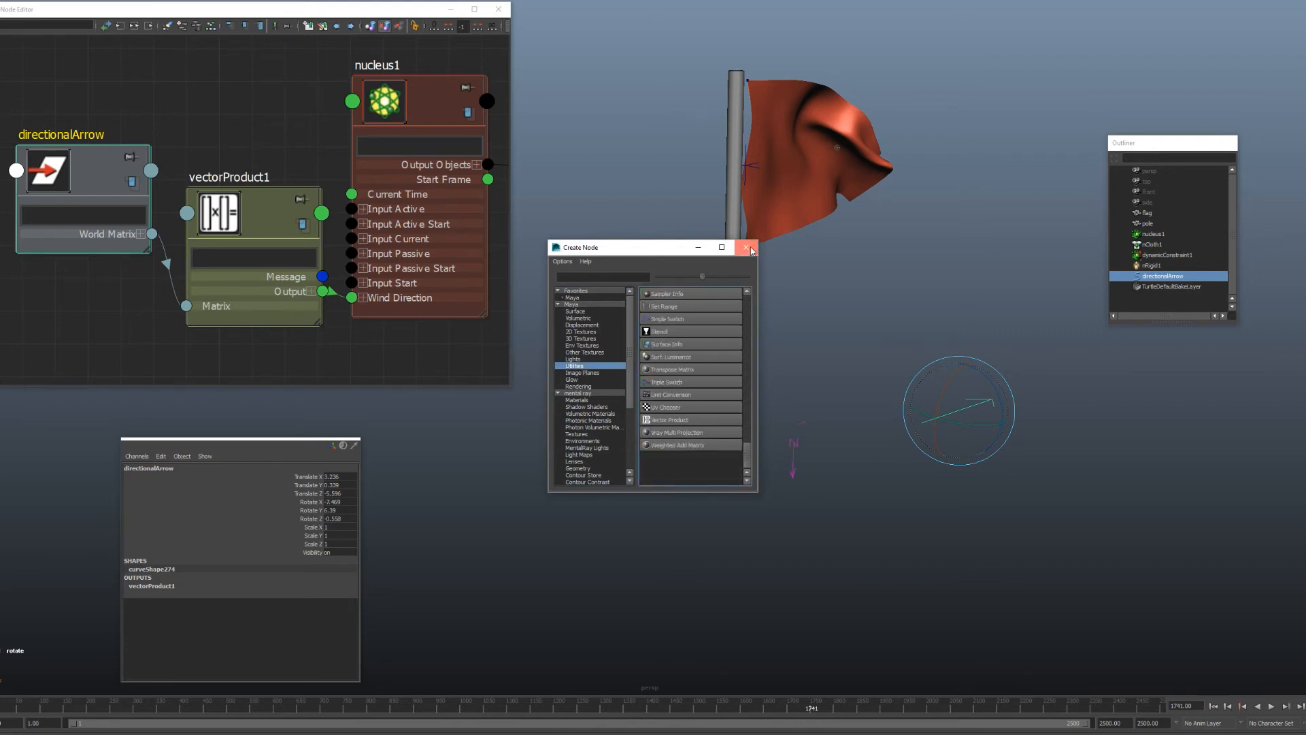
left_click(748, 247)
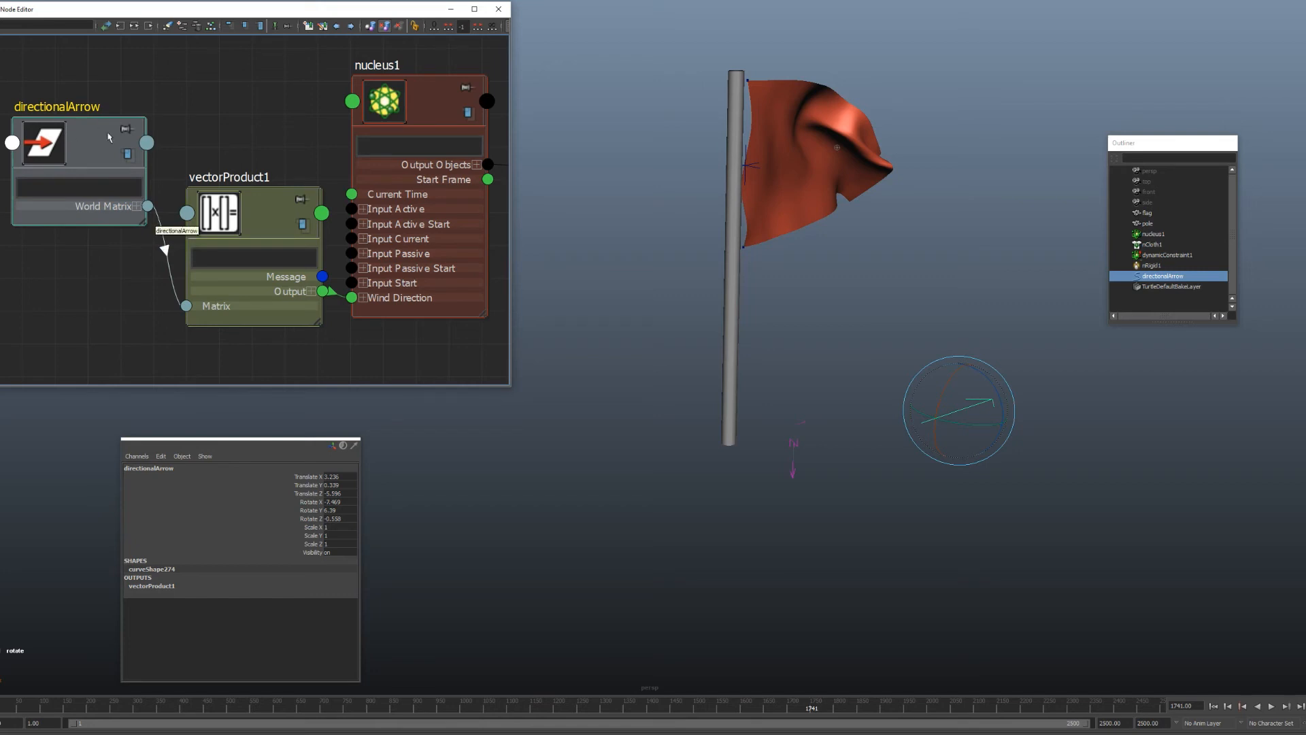
mouse_move(974, 421)
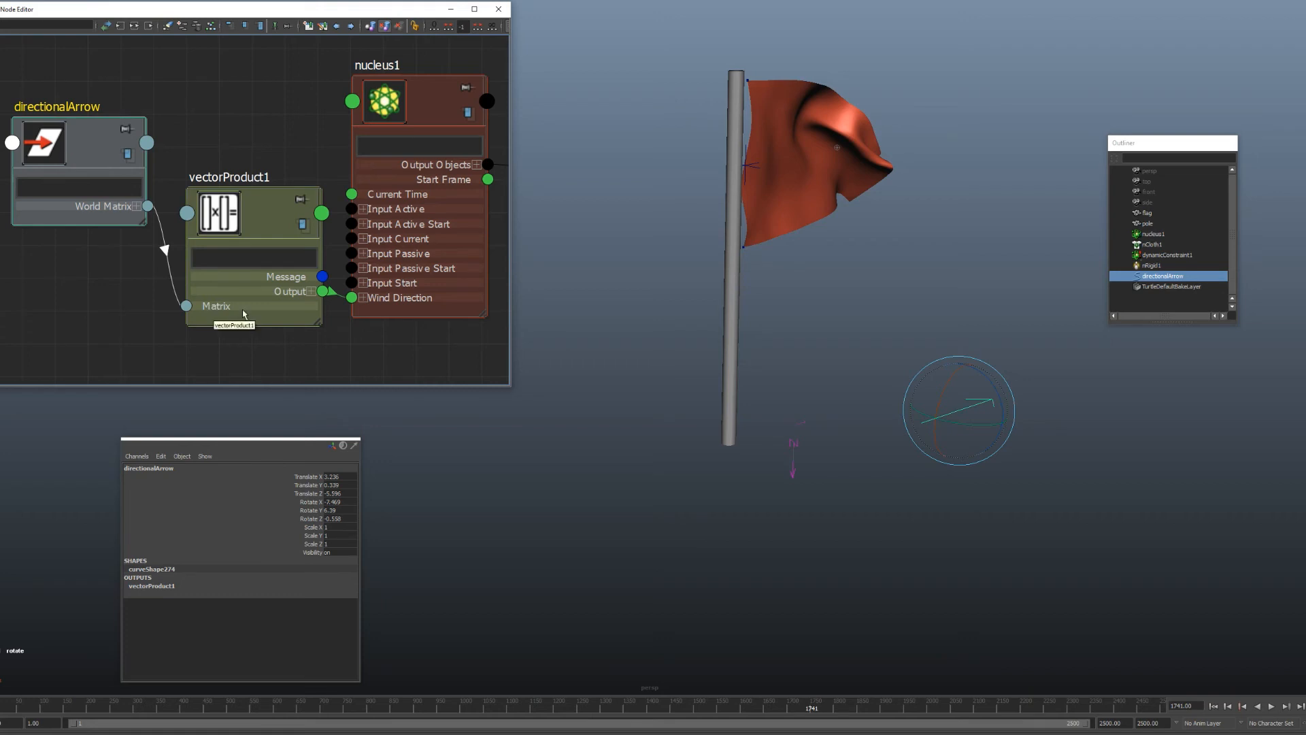
mouse_move(269, 233)
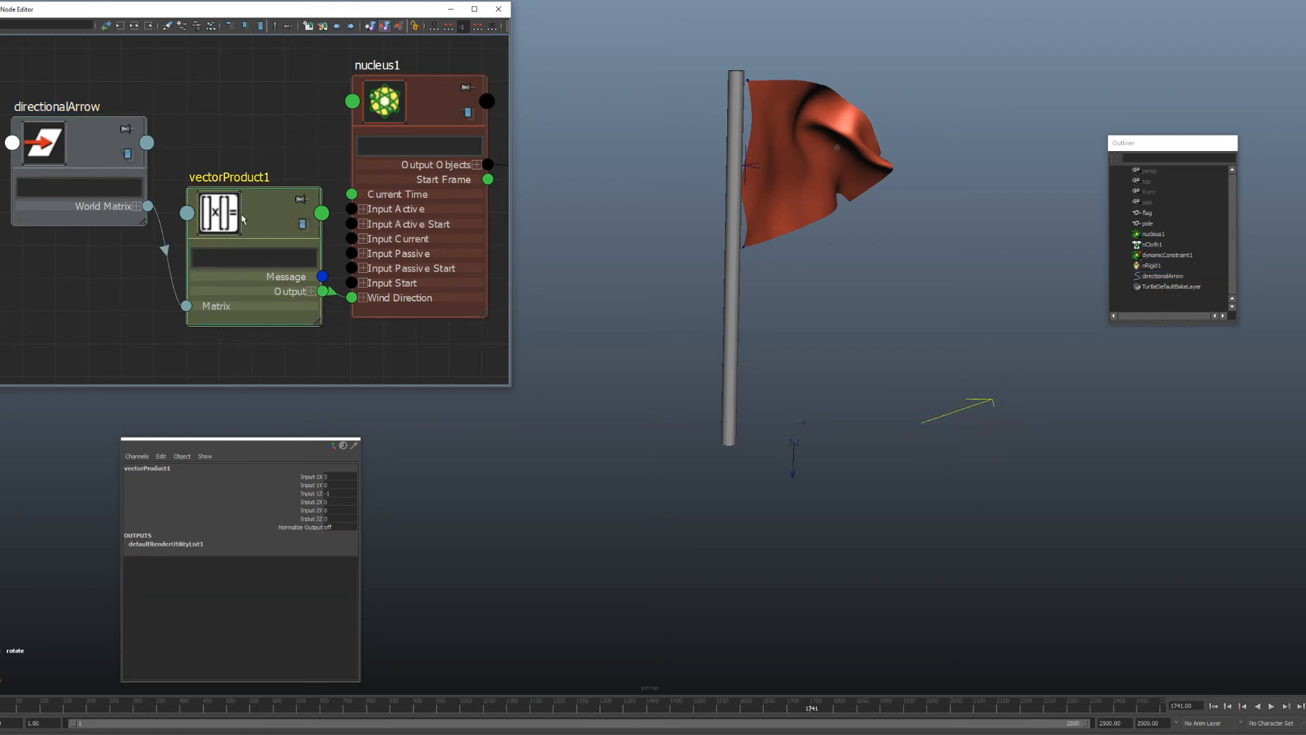
Set vectorProduct1's Operation to Vector Matrix Product with Input 1 at 0, 0, -1.
double_click(218, 211)
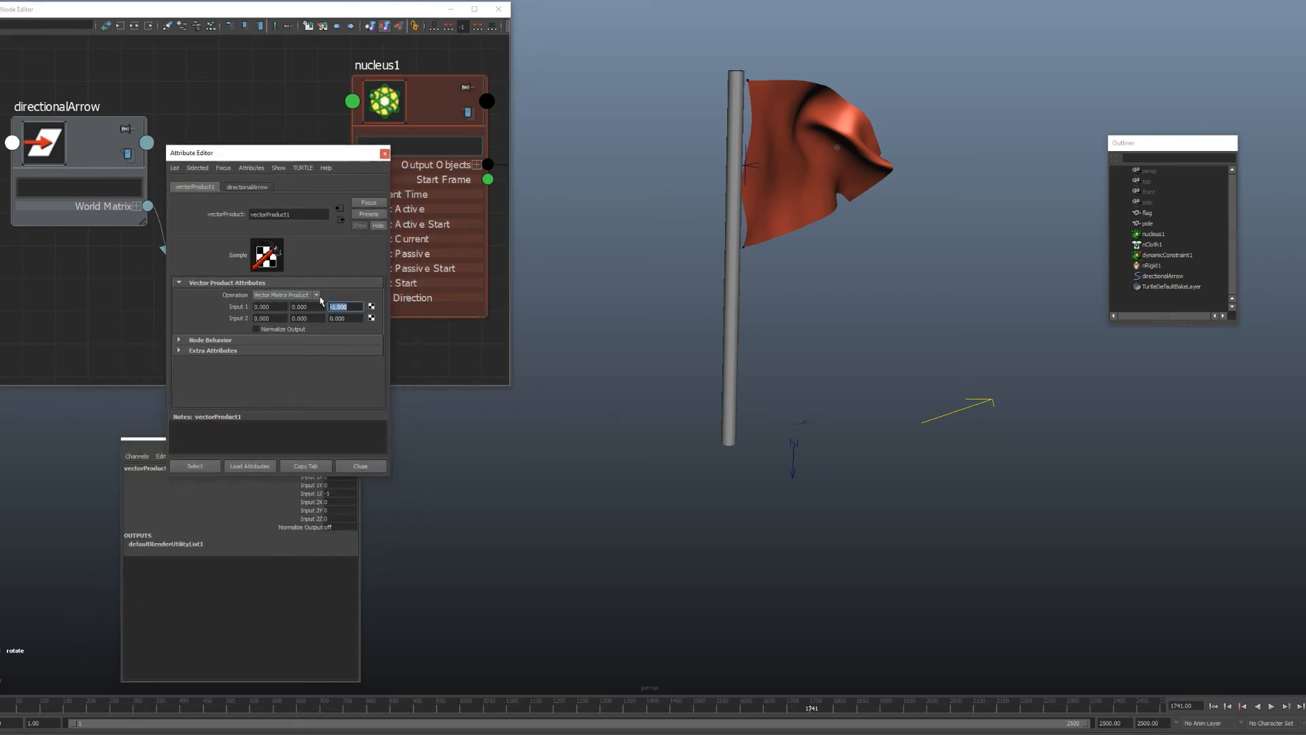
left_click(314, 296)
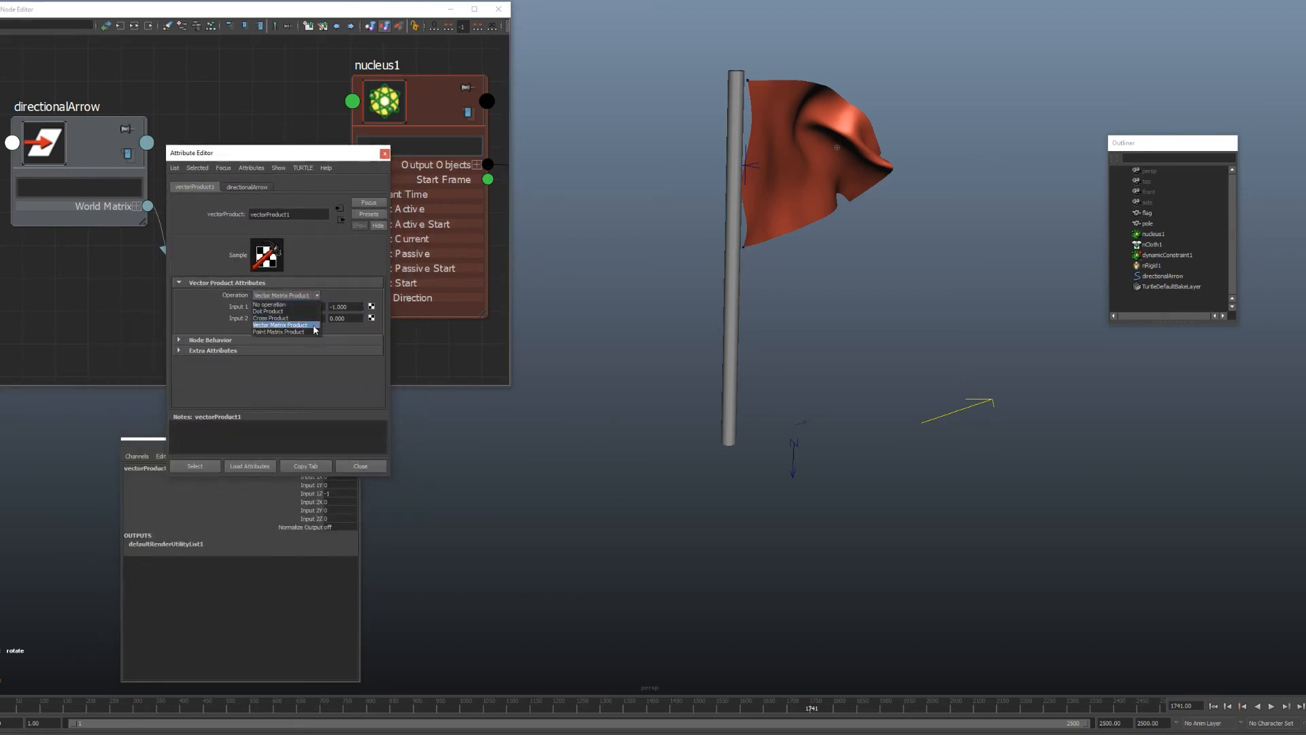
left_click(285, 324)
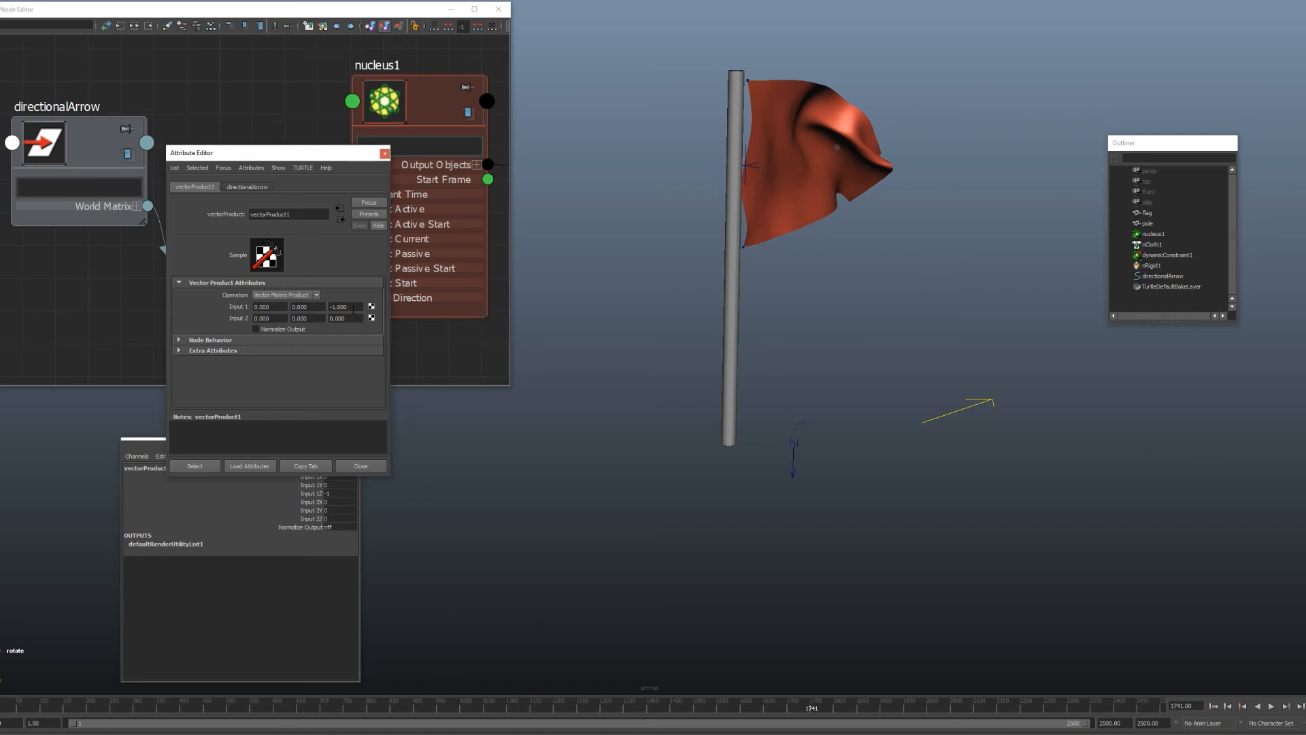
left_click(384, 154)
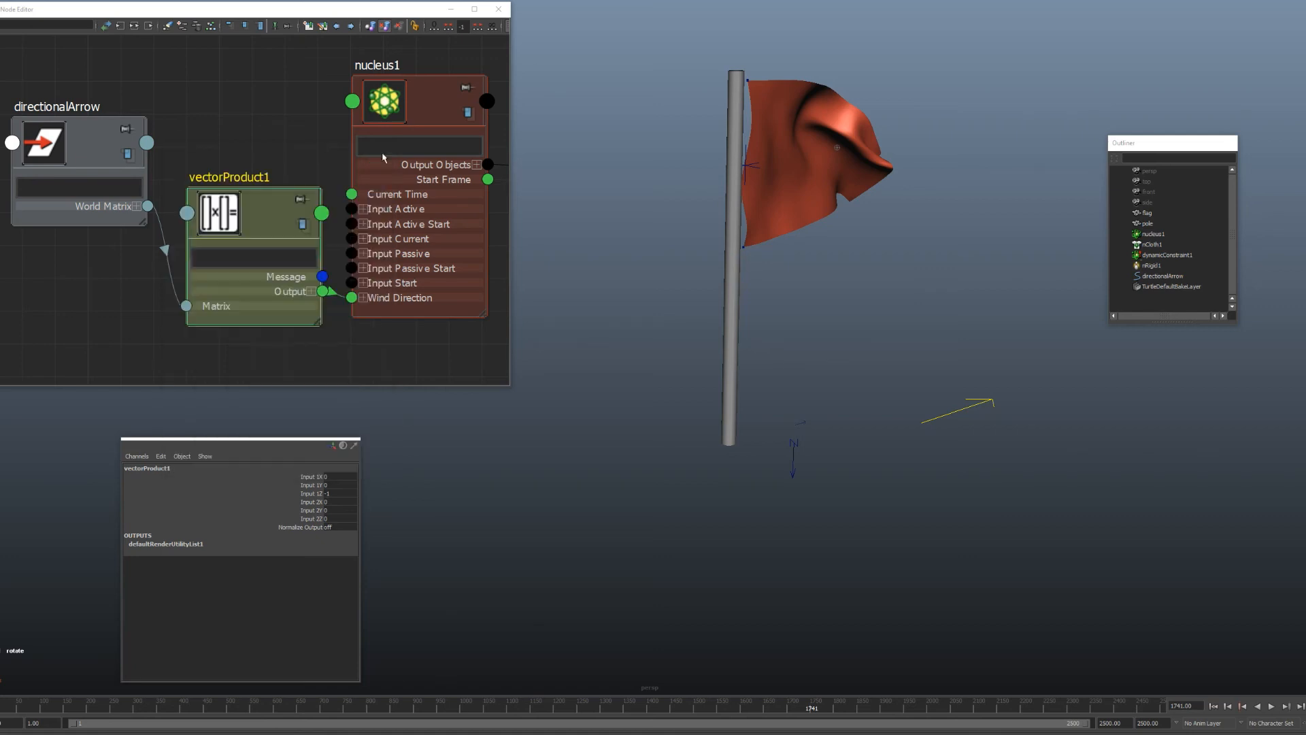
mouse_move(324, 291)
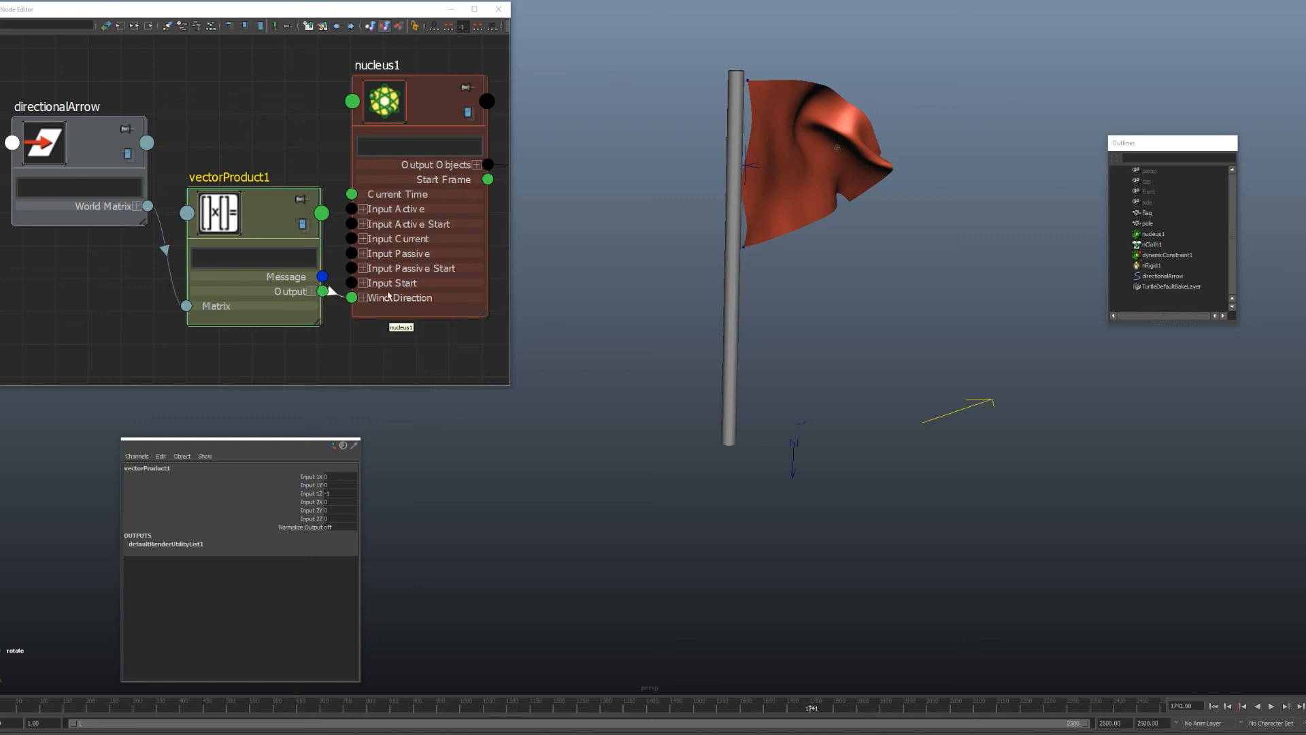
mouse_move(349, 310)
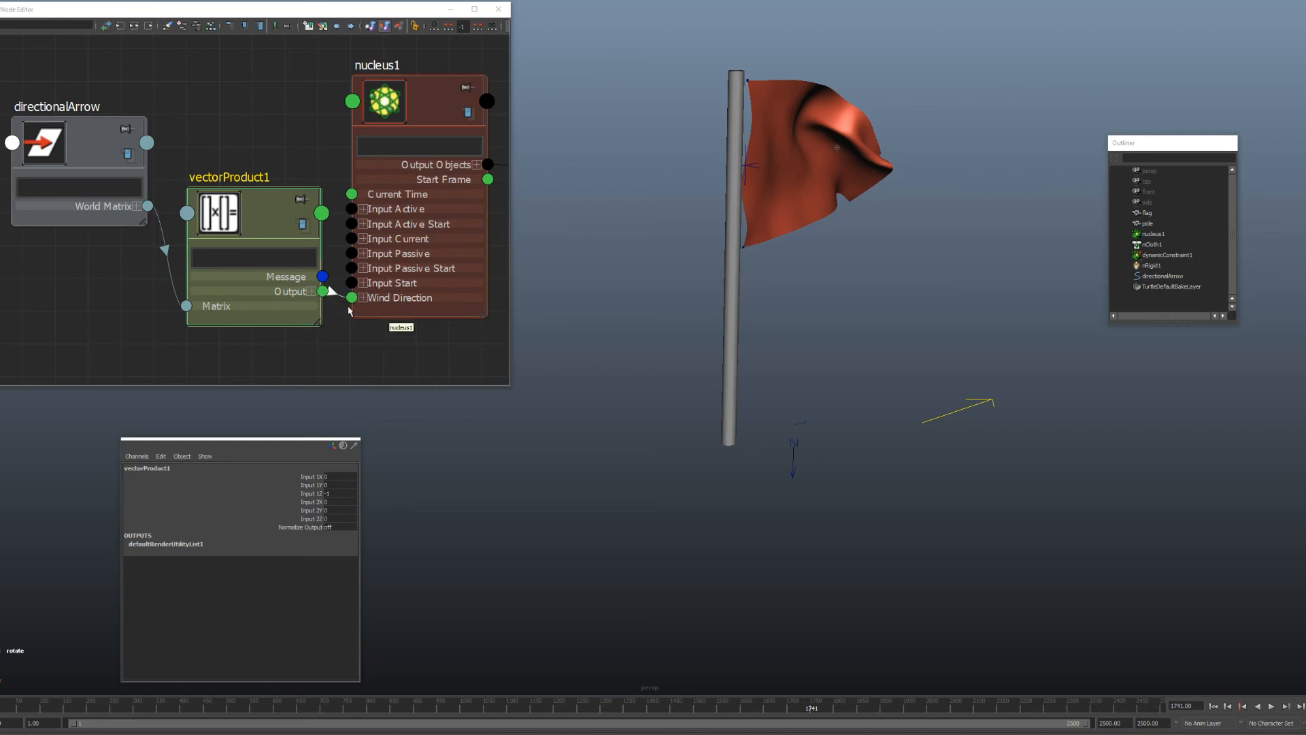
mouse_move(431, 307)
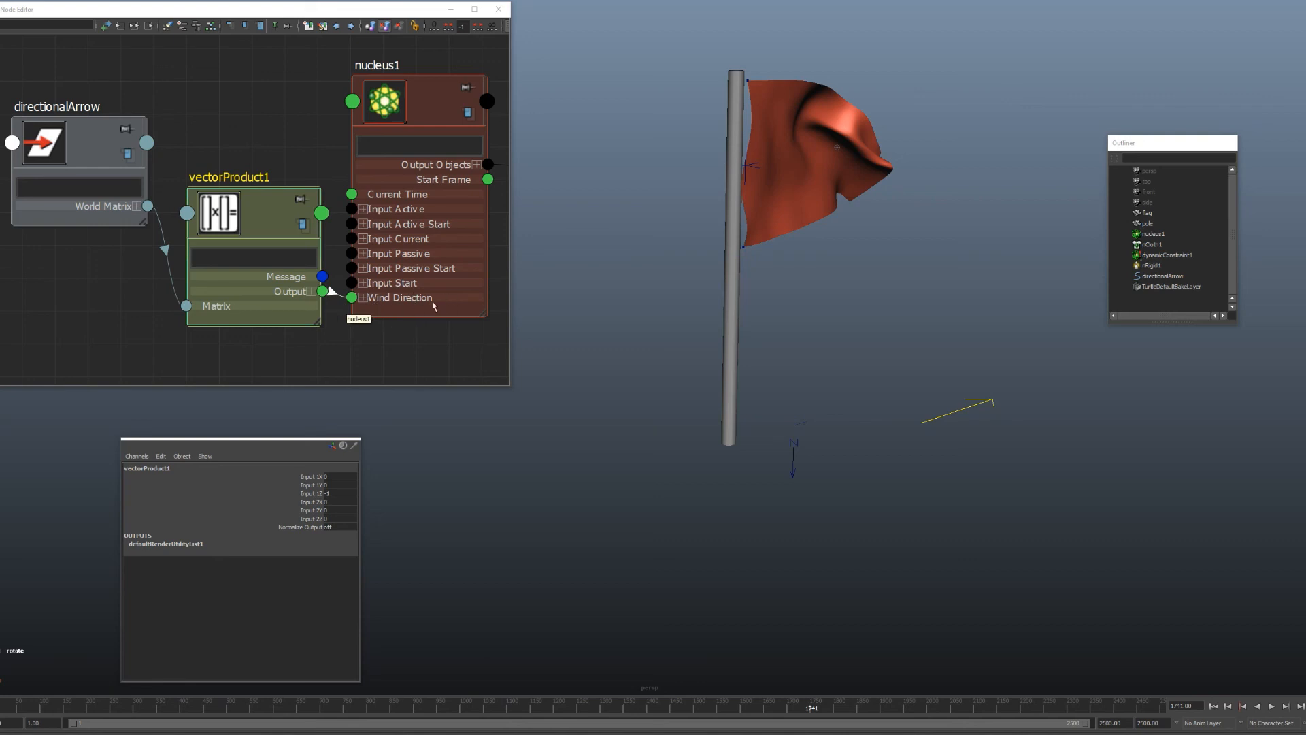
mouse_move(548, 291)
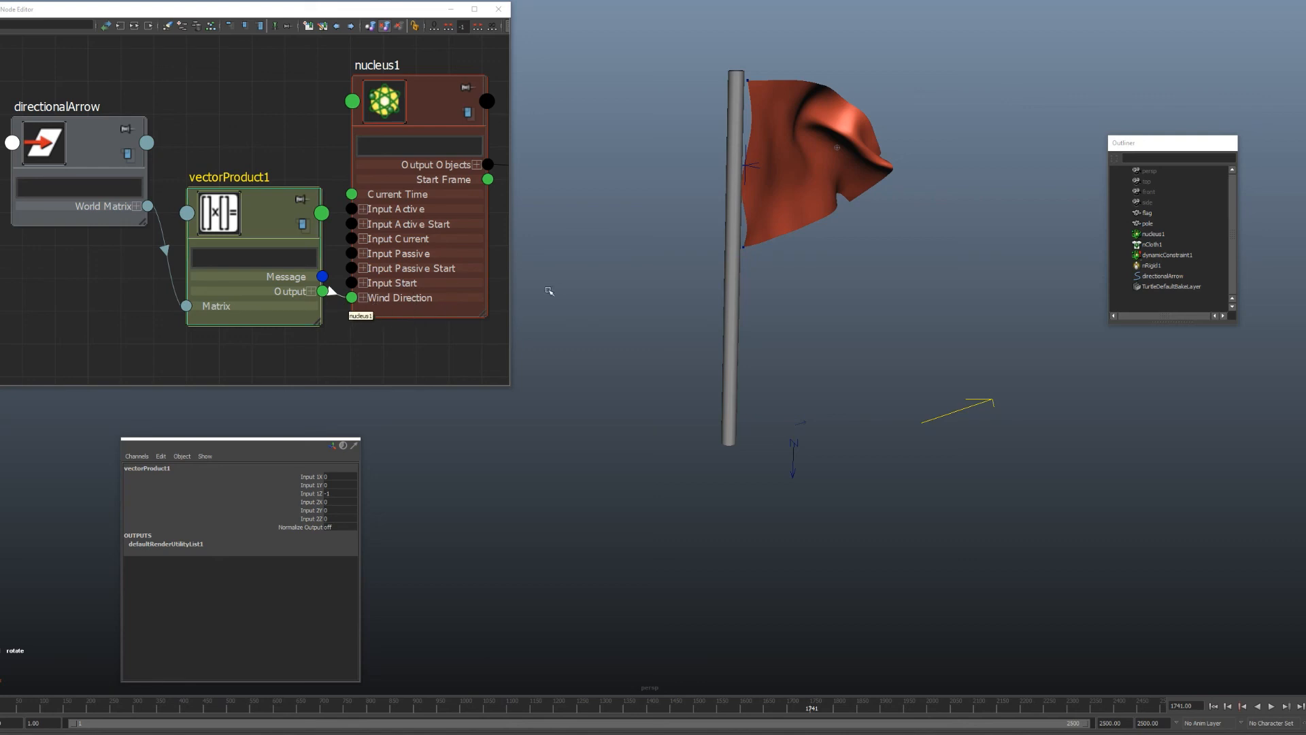
Move the vectorProduct1 node slightly lower between directionalArrow and nucleus1.
left_click_drag(228, 177, 229, 195)
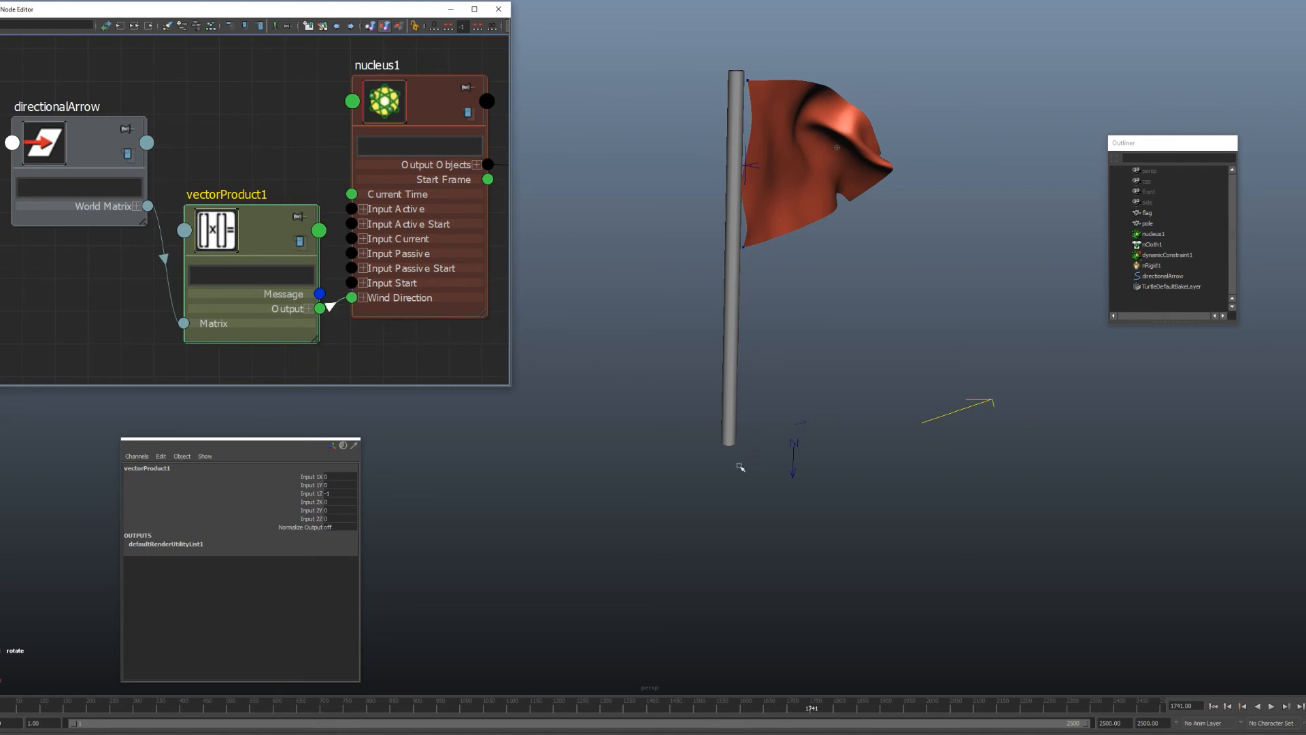
mouse_move(551, 477)
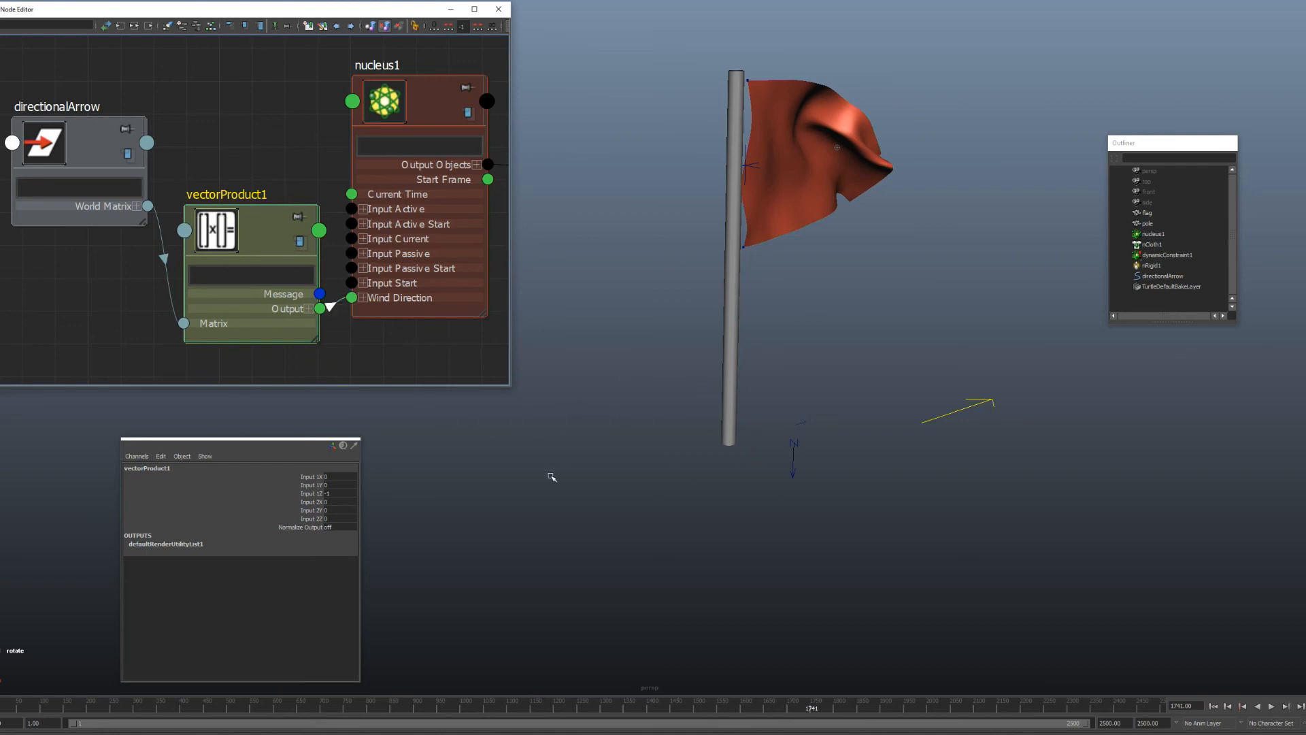
mouse_move(554, 488)
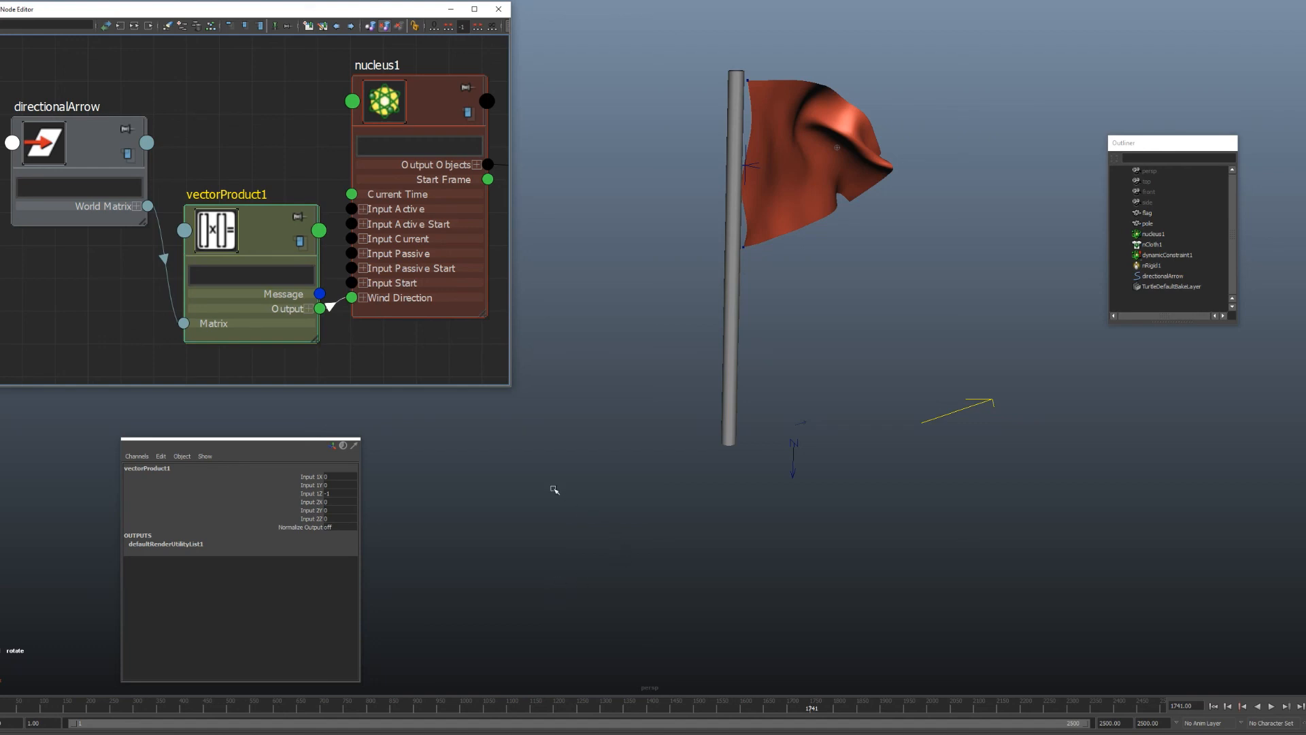
mouse_move(594, 501)
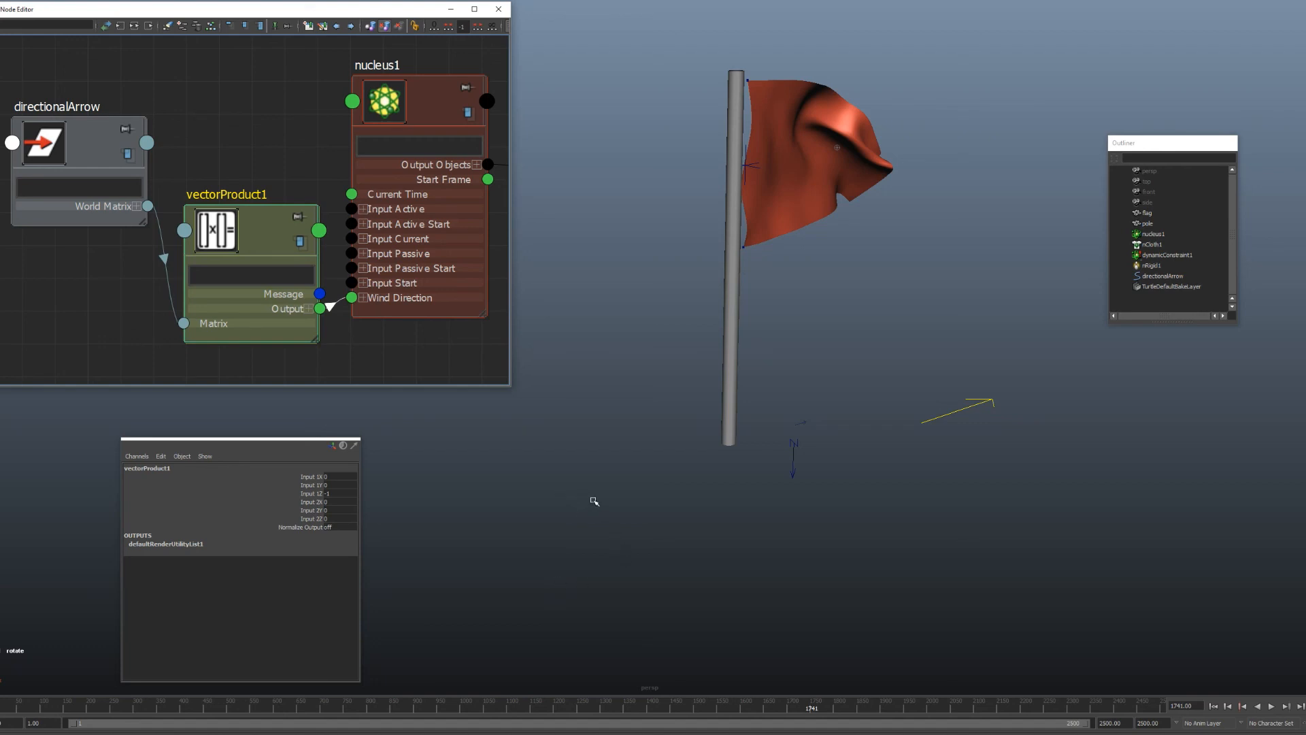
mouse_move(752, 585)
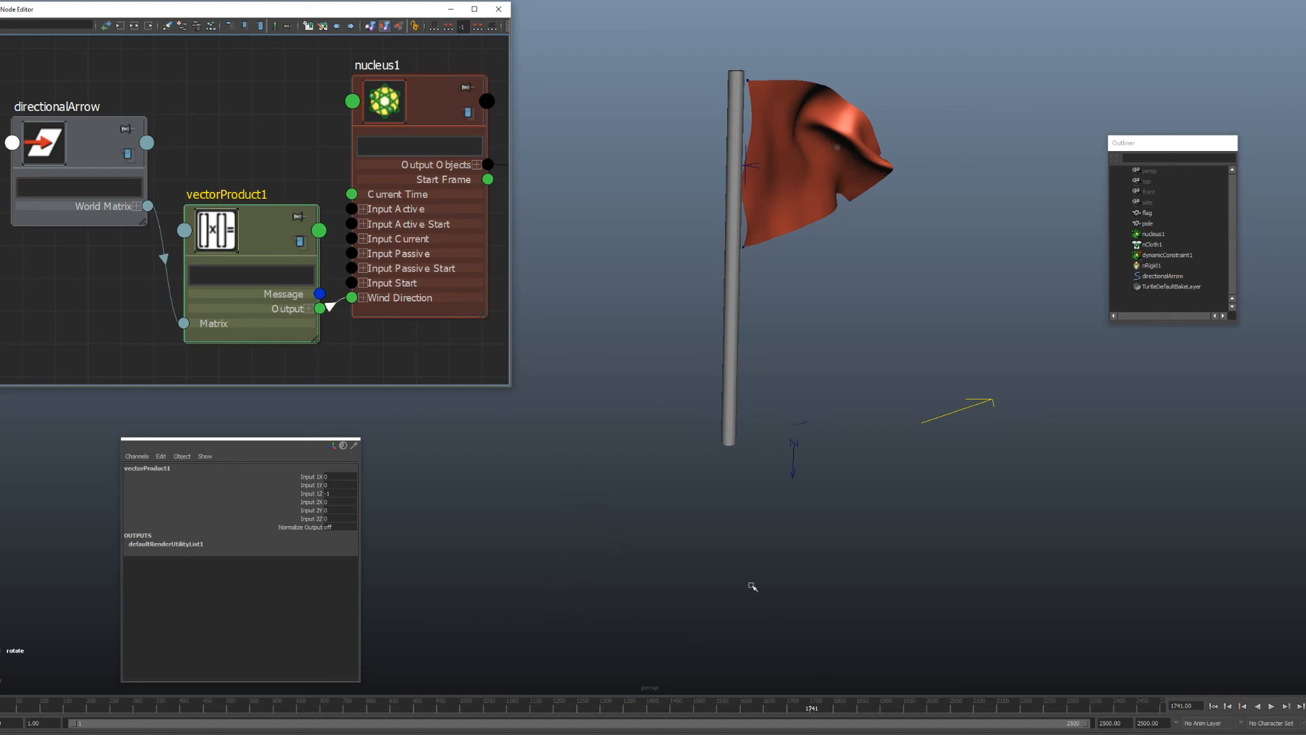